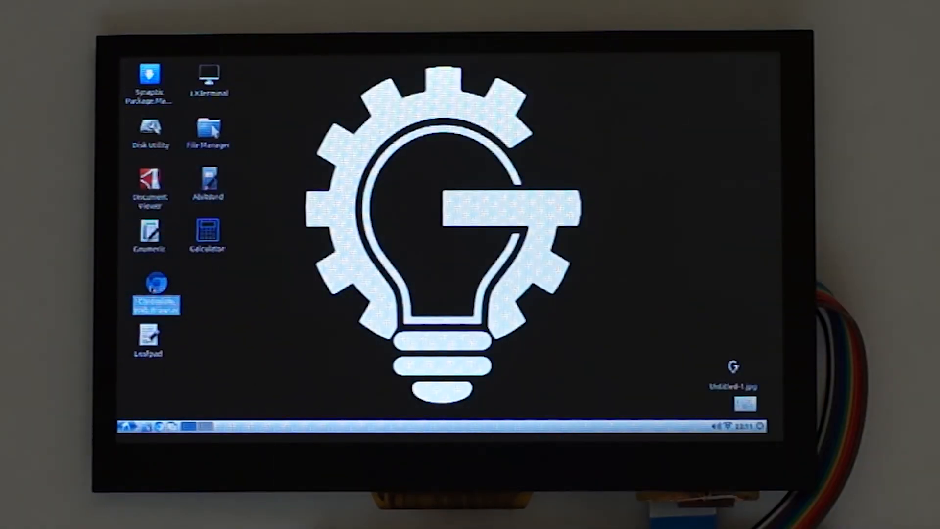
- Launch Chromium from the desktop icon so a new tab page appears
{"action": "double_click", "coordinate": [154, 289]}
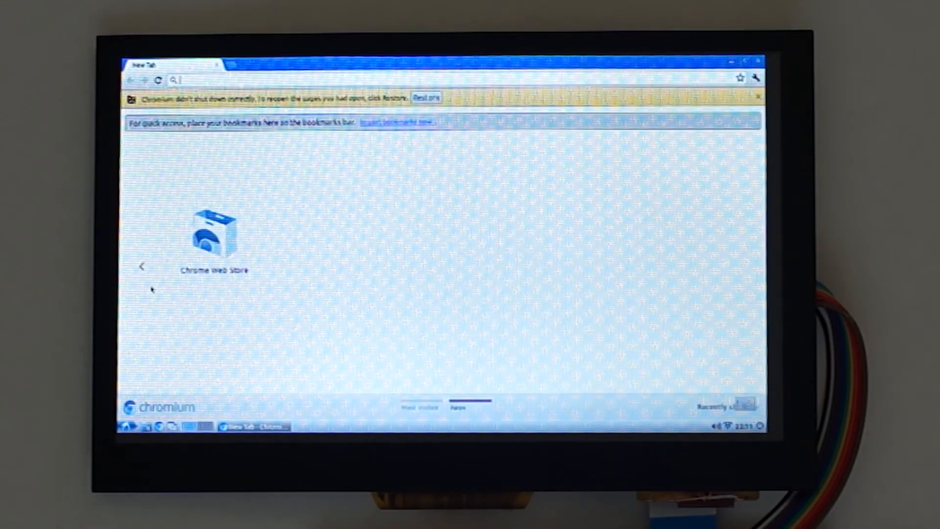
- Load the GroupGets site from the address bar and scroll down to its Featured Campaigns
{"action": "type", "text": "groupgets.com"}
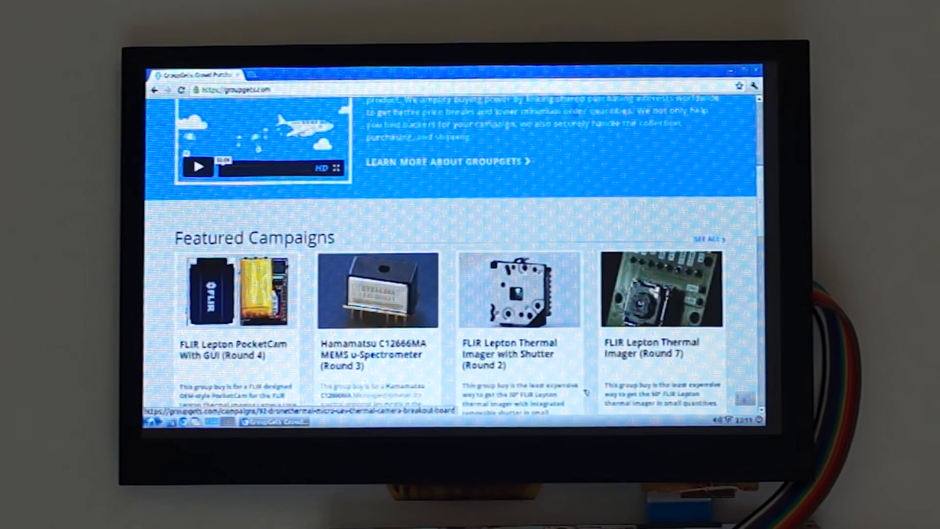
{"action": "scroll", "scroll_direction": "down", "scroll_amount": 3}
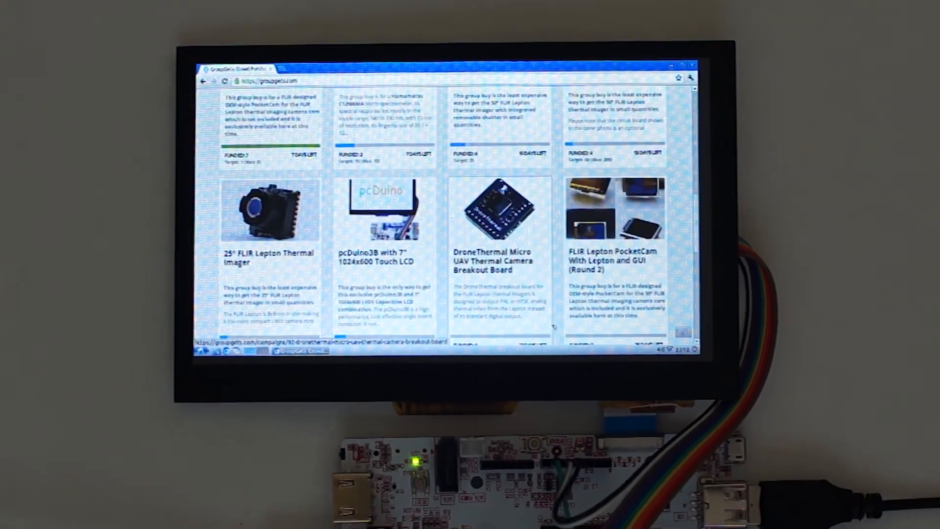